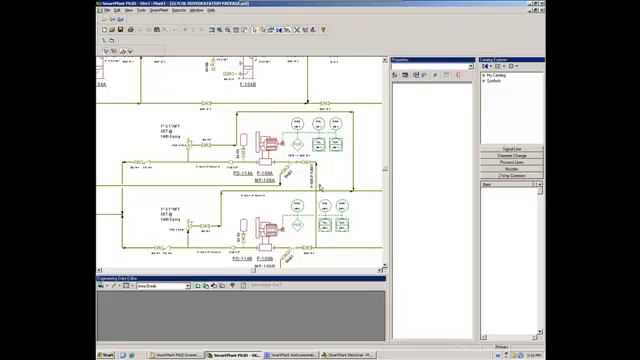
mouse_move(320, 188)
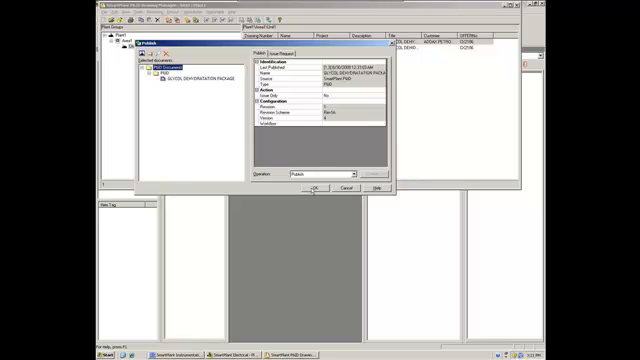
Publish the GLYCOL DEHYDRATION PACKAGE drawing with the Publish operation confirmed
left_click(314, 189)
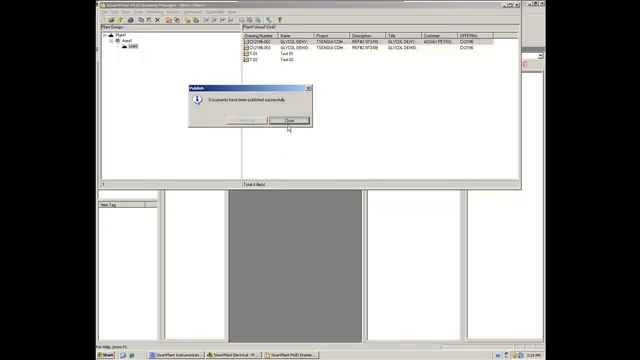
Close the Publish success dialog for the Glycol Dehydration Package document
left_click(287, 120)
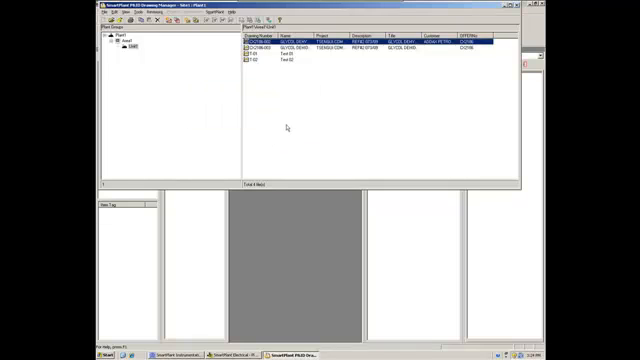